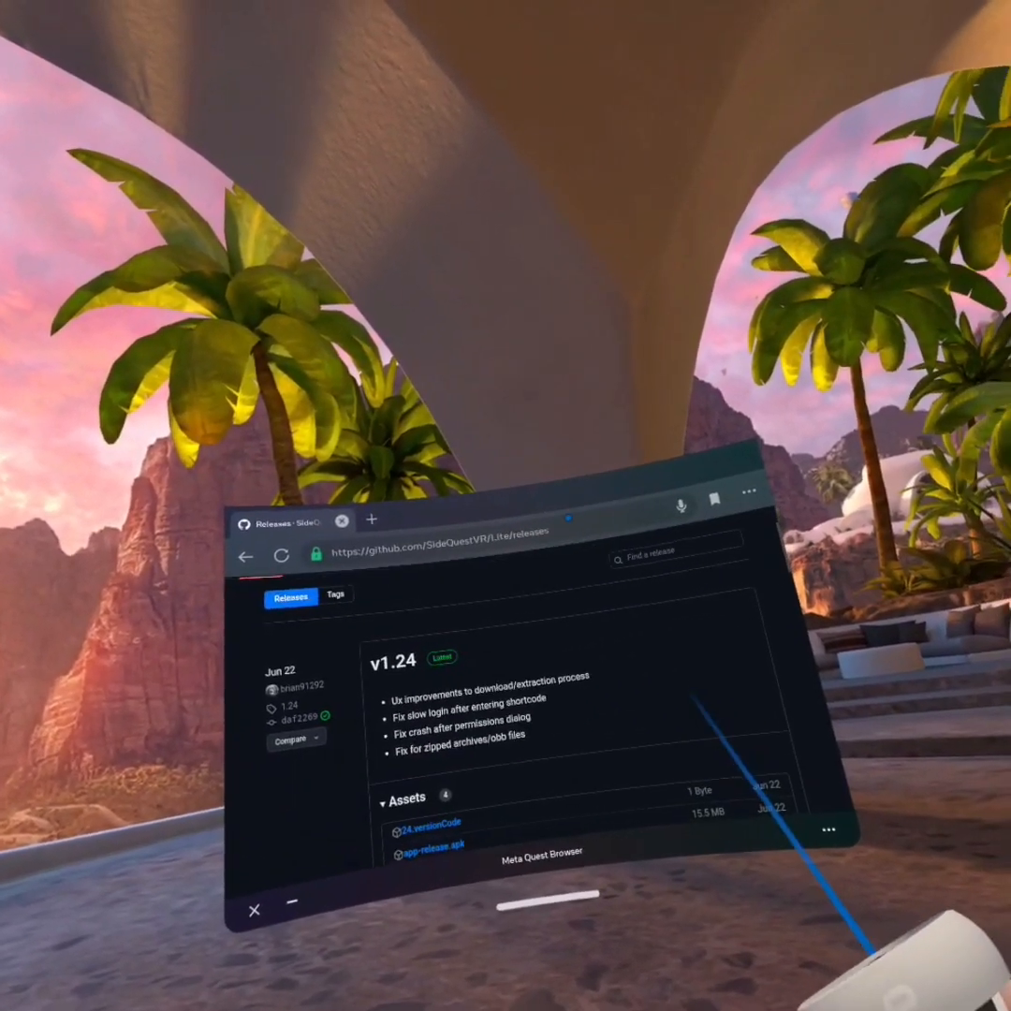
- Search Google for 'sidequest' from the address bar suggestion after typing 'si'
click(421, 559)
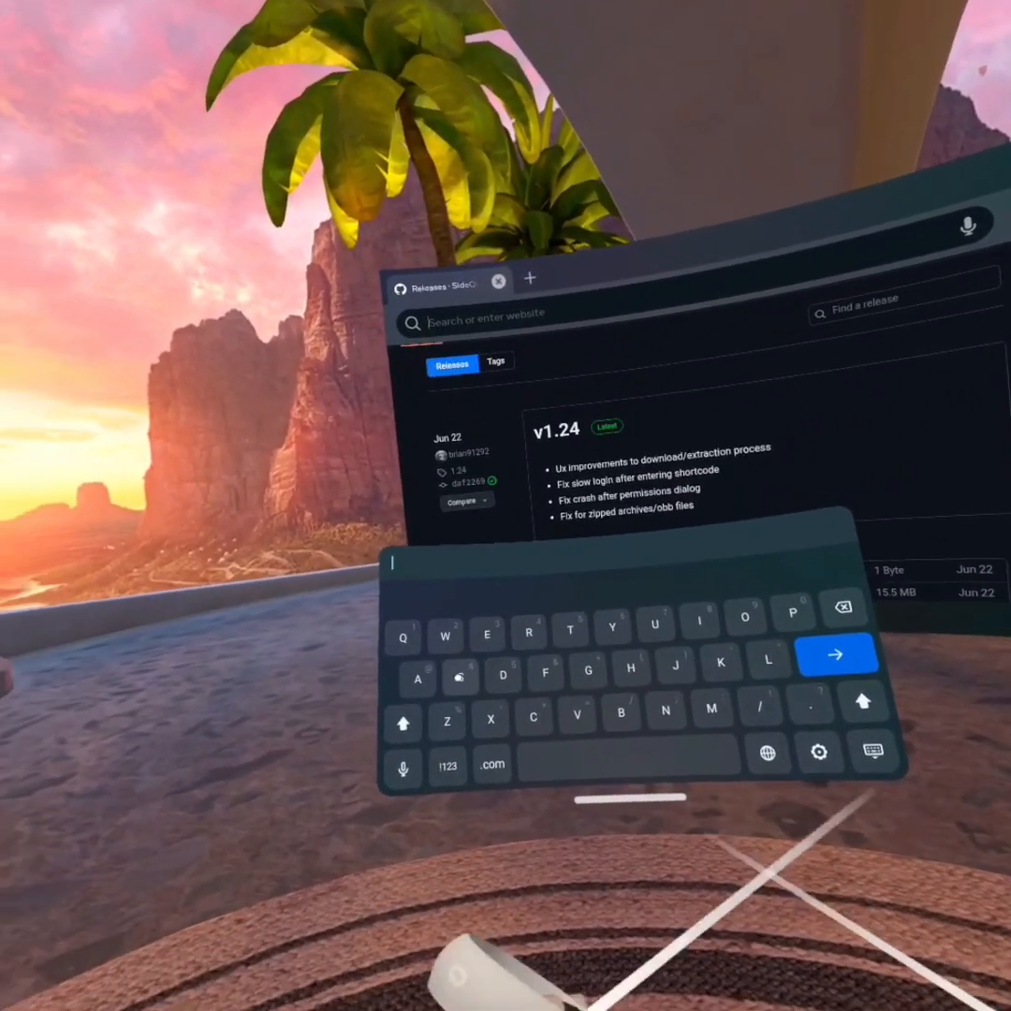
text(si)
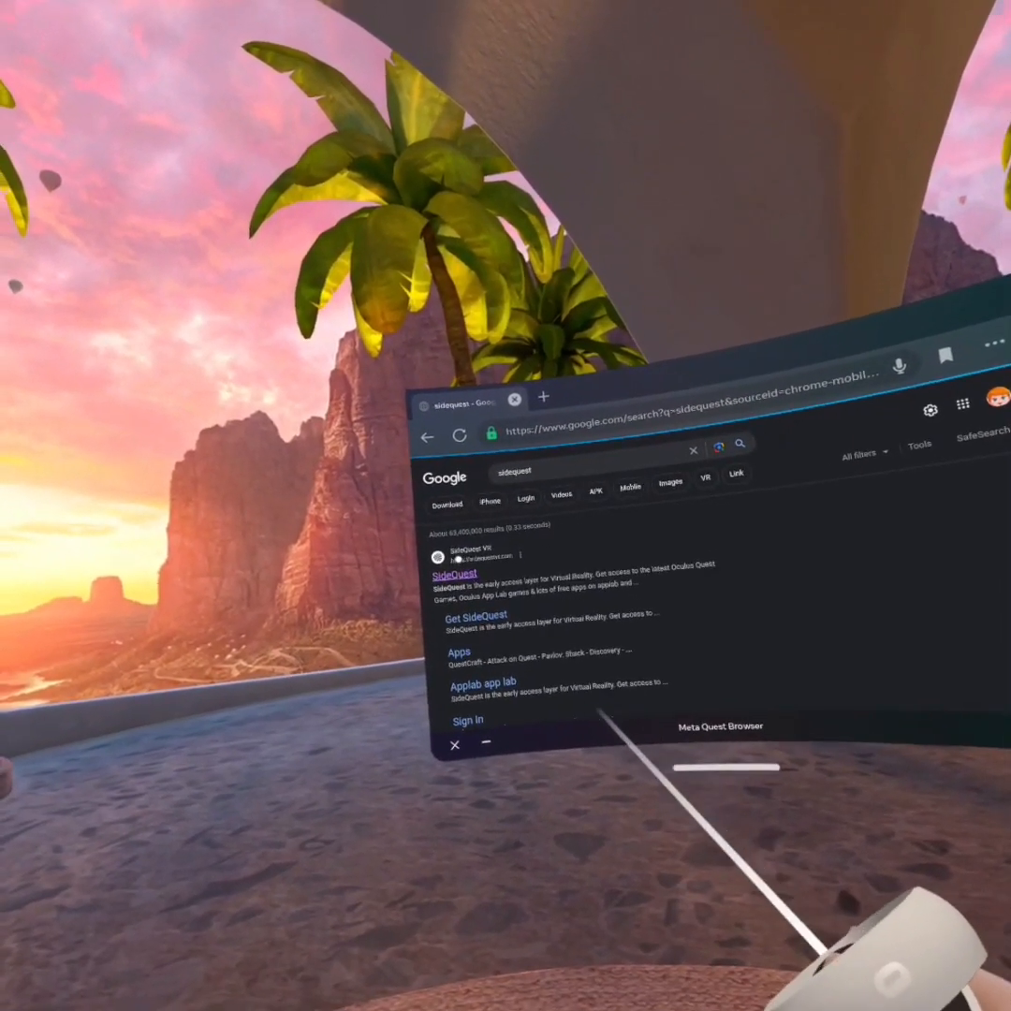
- Go back to the SideQuestVR/Lite GitHub releases page showing v1.24
click(454, 573)
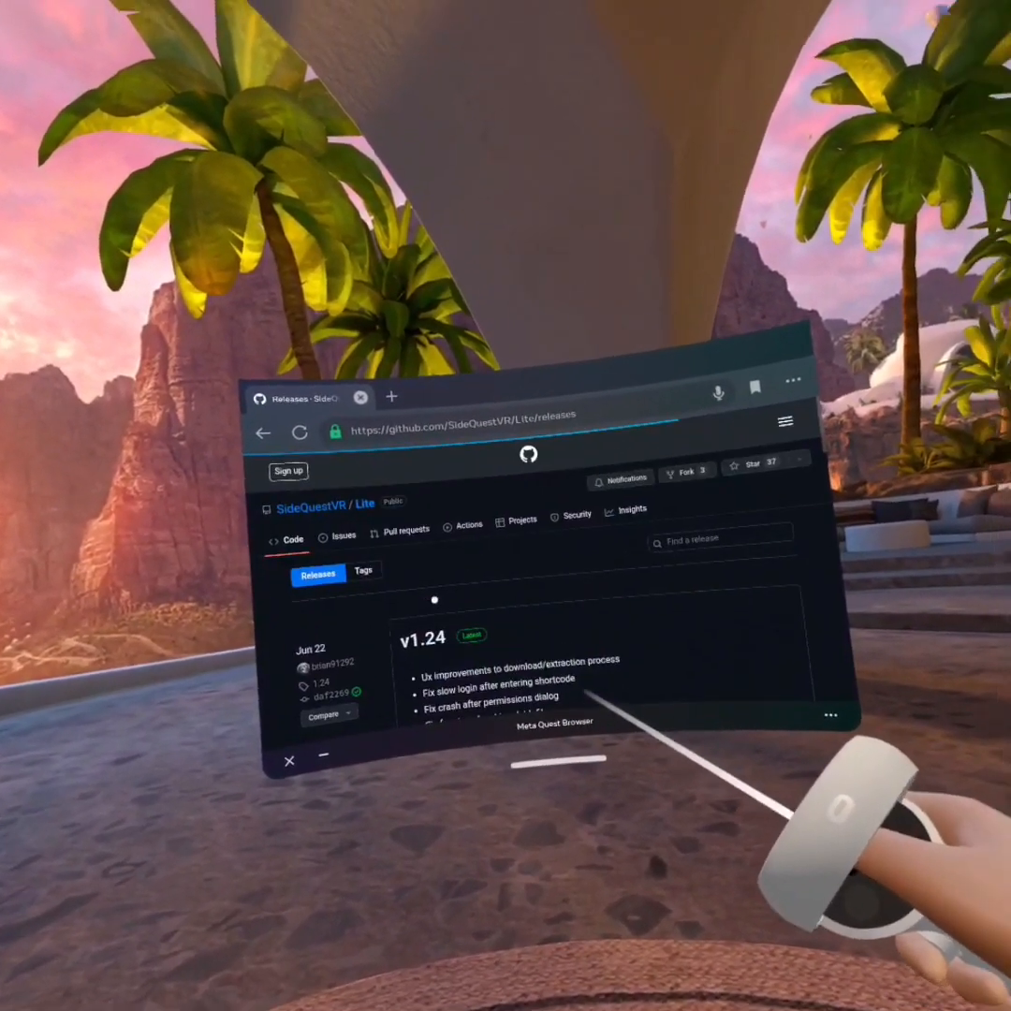
- Scroll the app library to launch Mobile VR Station
scroll(down, 3)
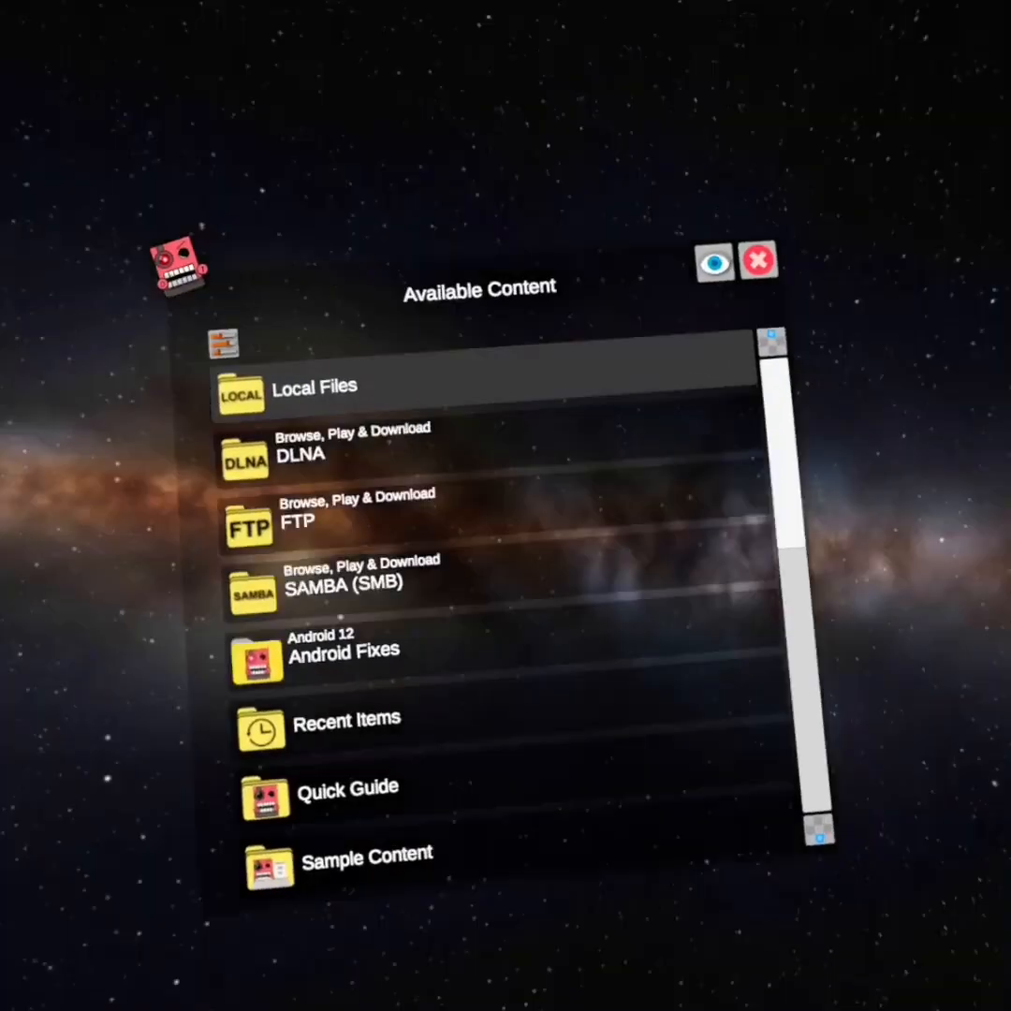
- Browse Local Files > All Folders to the Download folder in the system picker
click(316, 386)
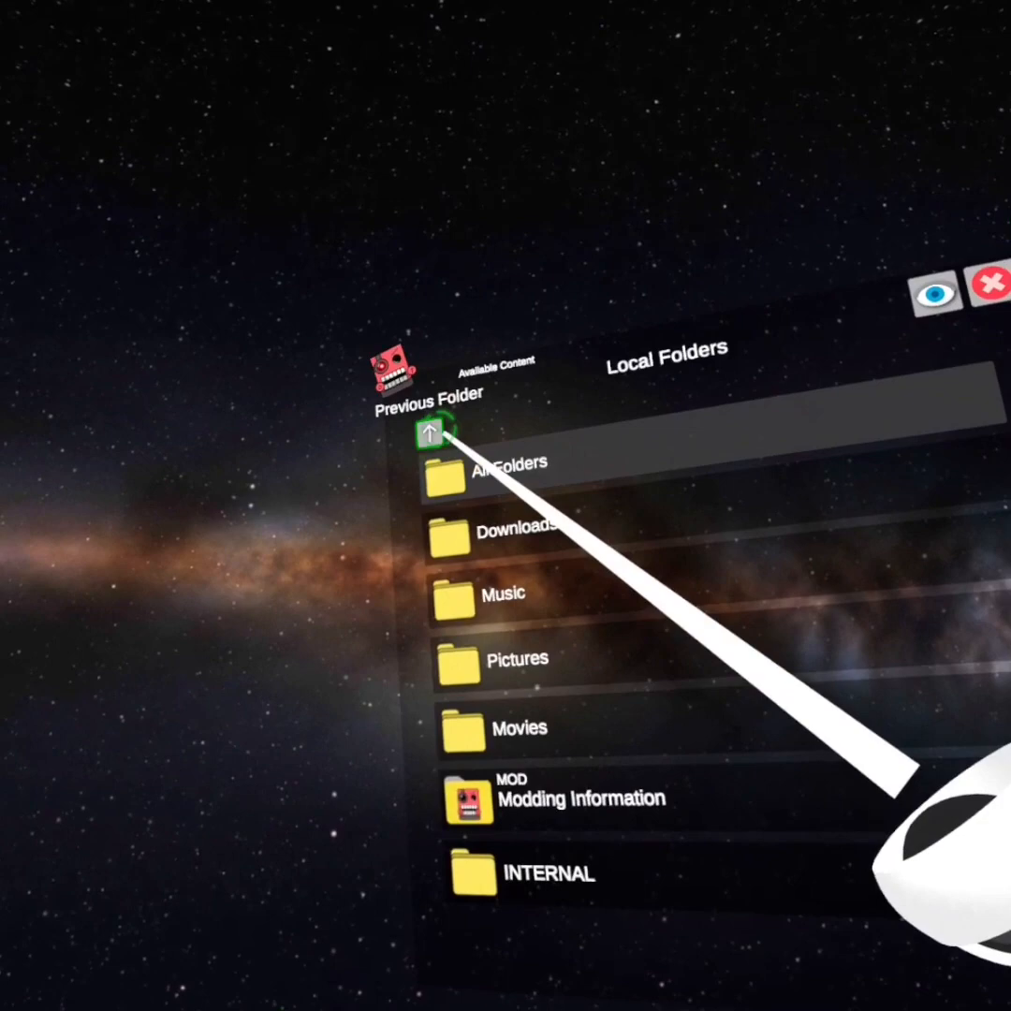
click(429, 433)
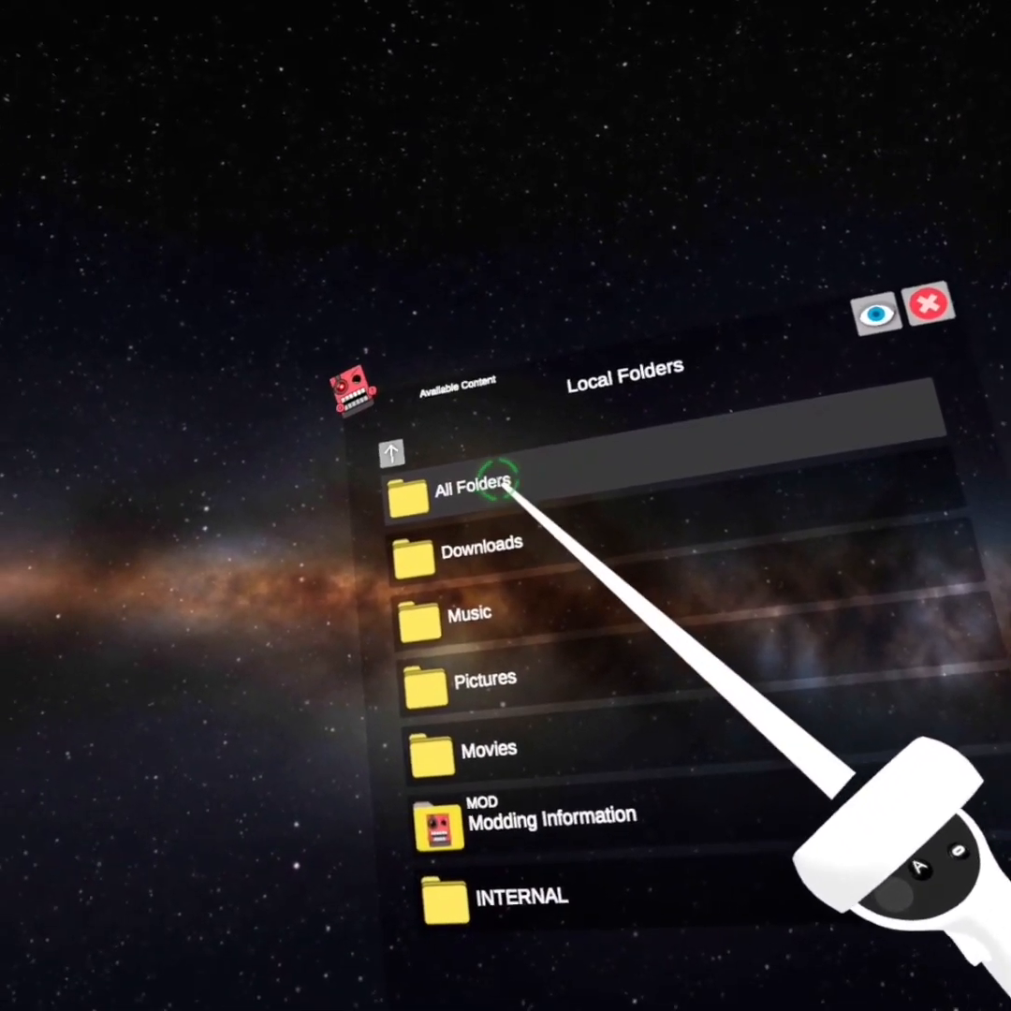
click(484, 493)
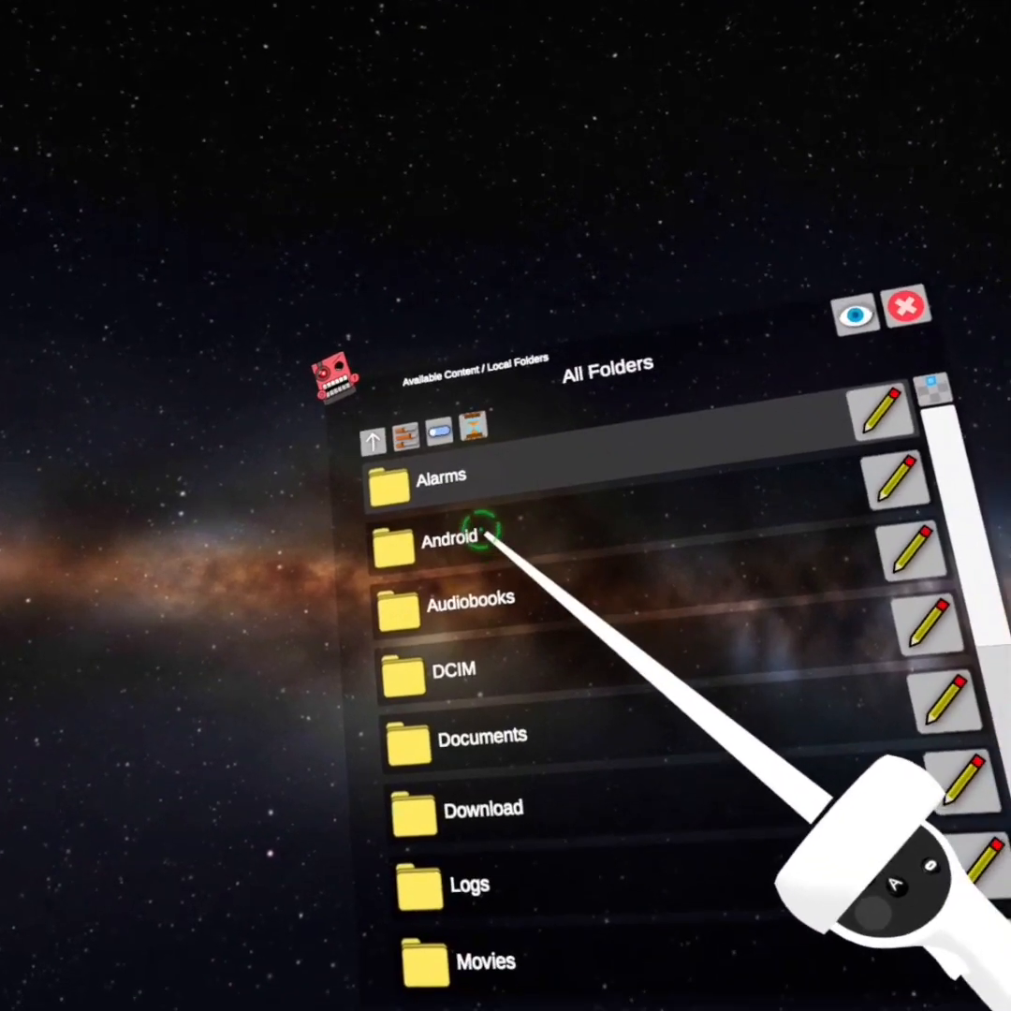
click(449, 540)
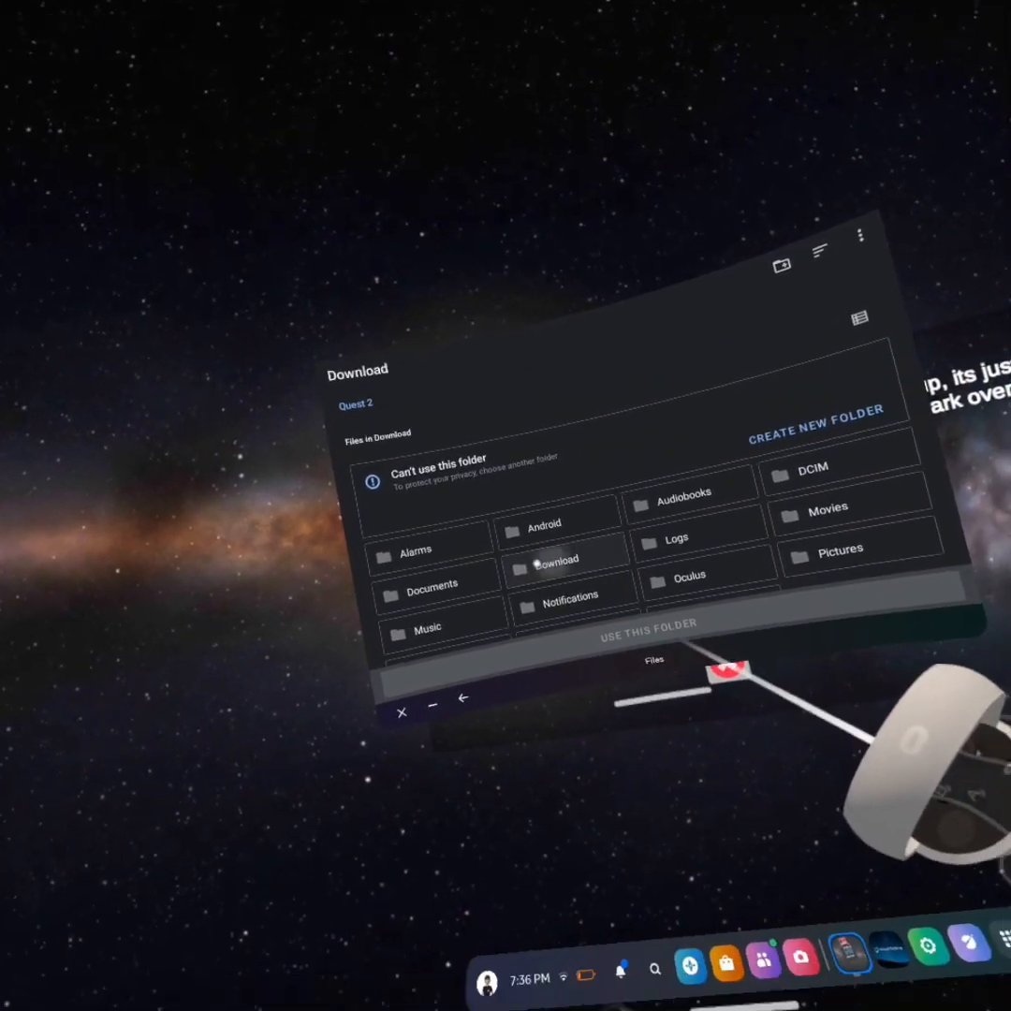
- Close the file picker and open a new Meta Quest Browser tab
click(557, 559)
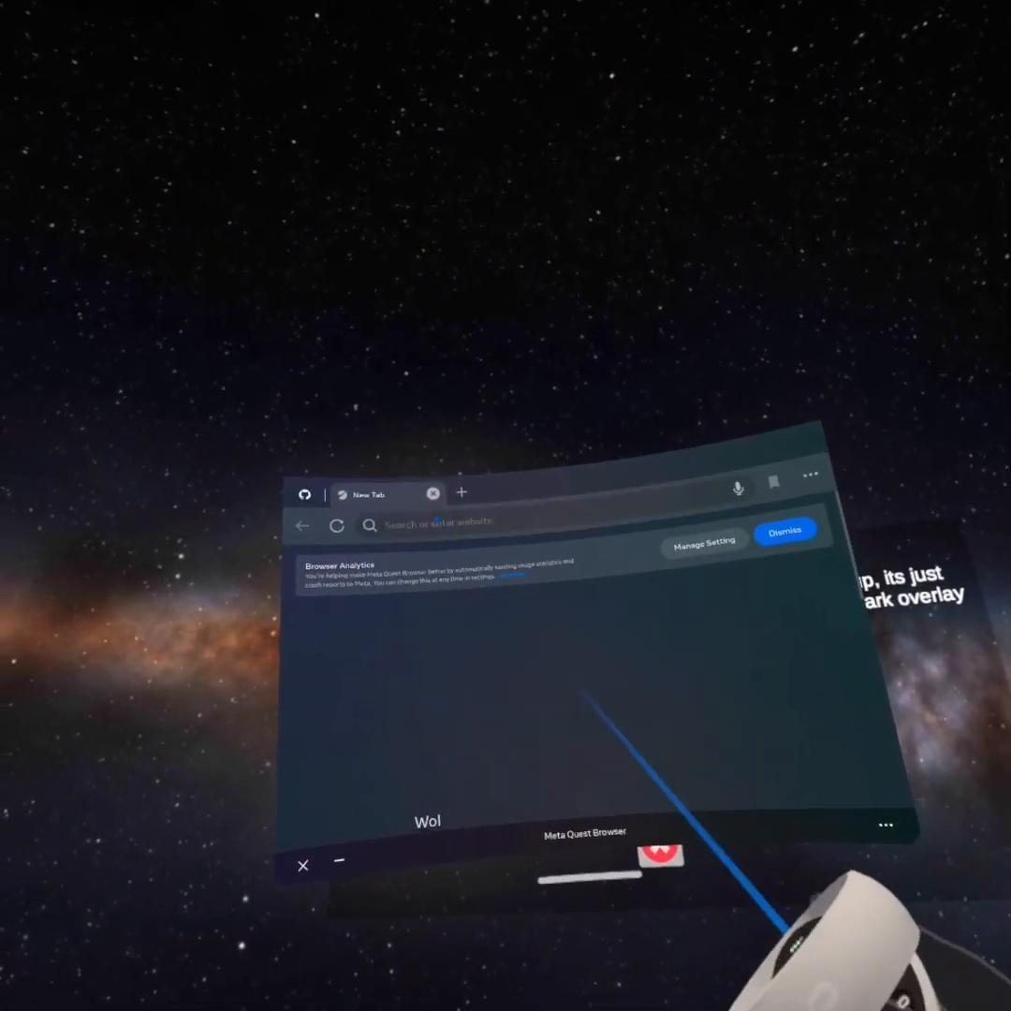
- Load sidequestvr.com in the new tab via the 'si' address suggestion
click(440, 523)
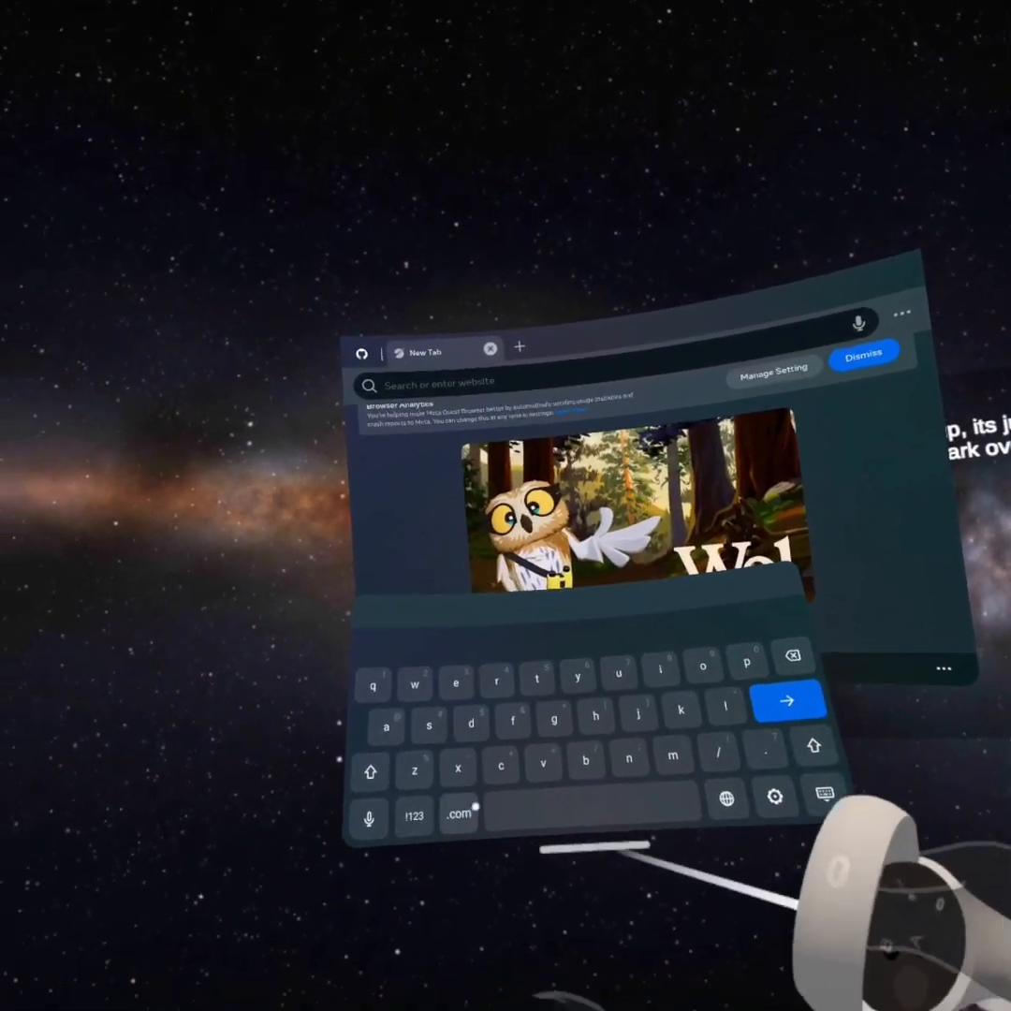
text(s)
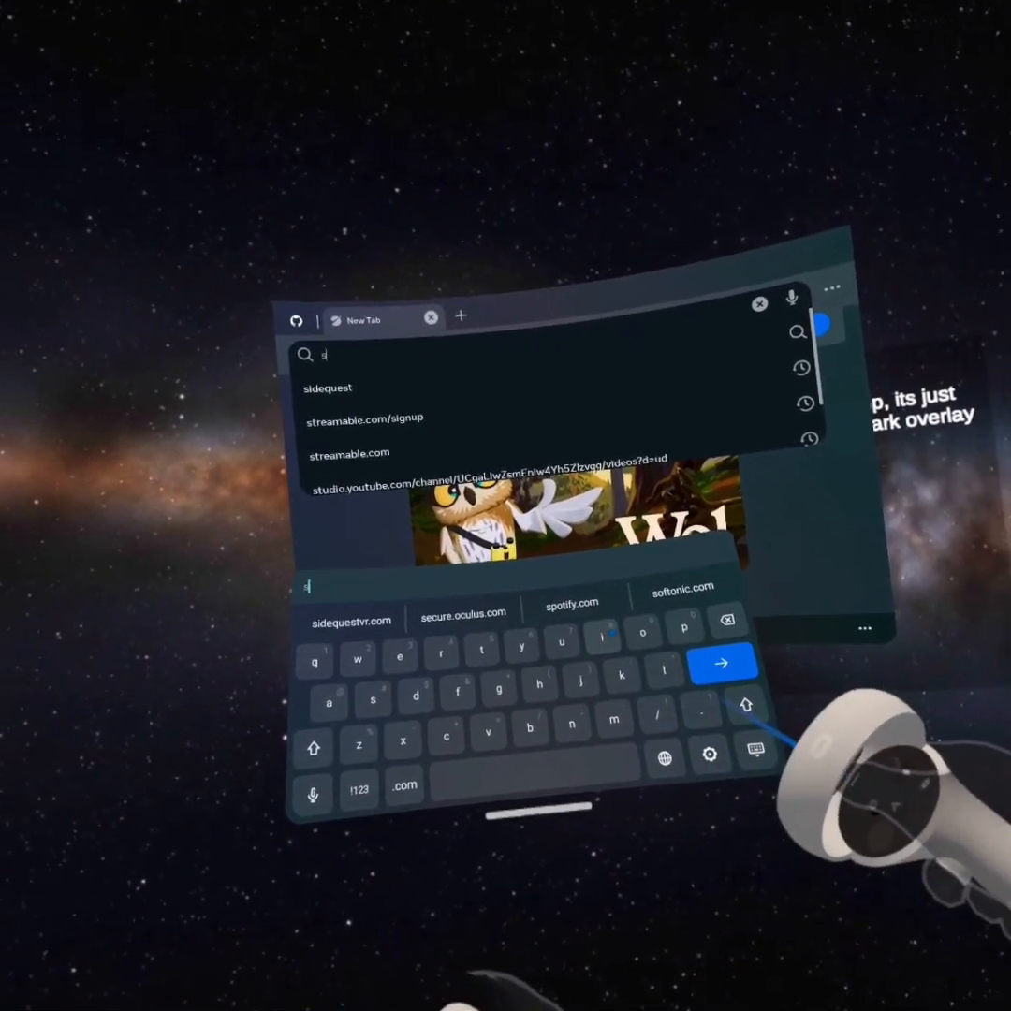
text(idequestvr.com/)
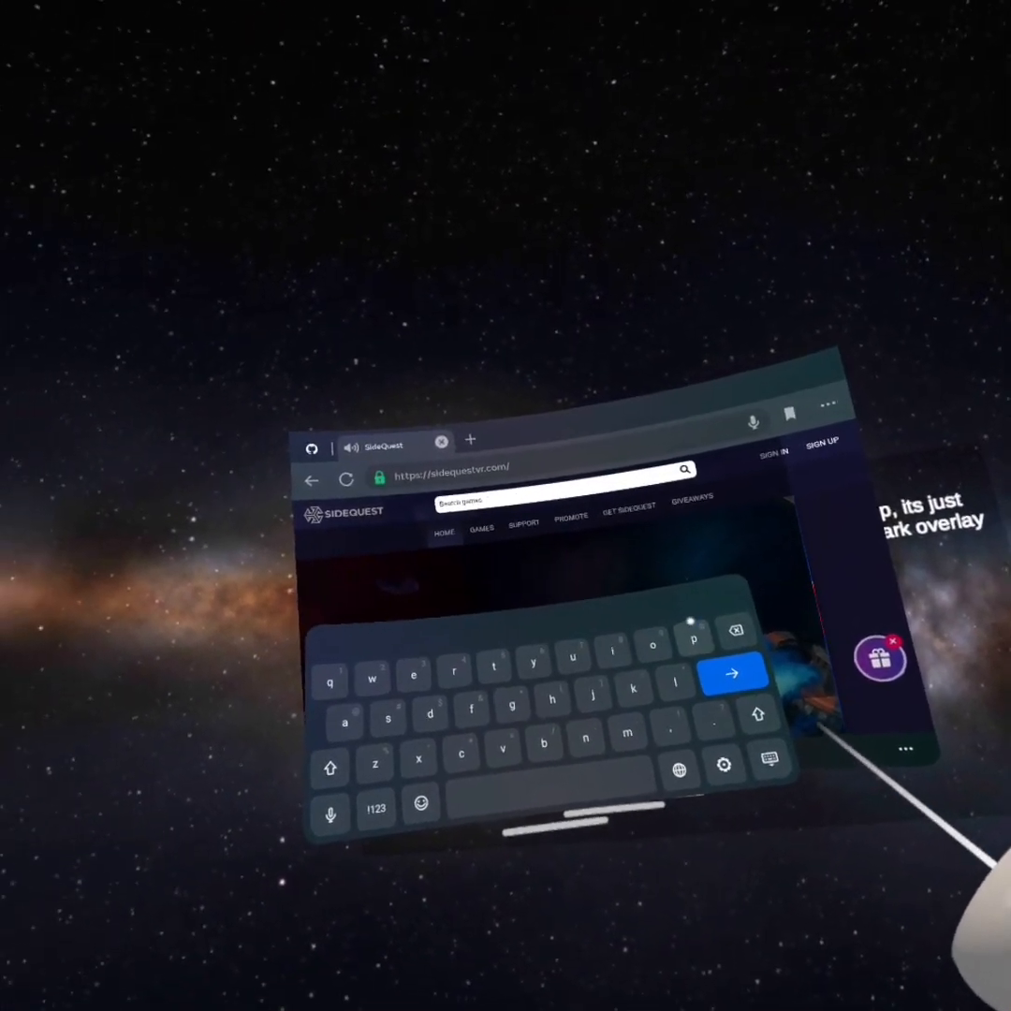
- Search SideQuest for 'pr', open Project Frzn, then go to sign-in
text(pr)
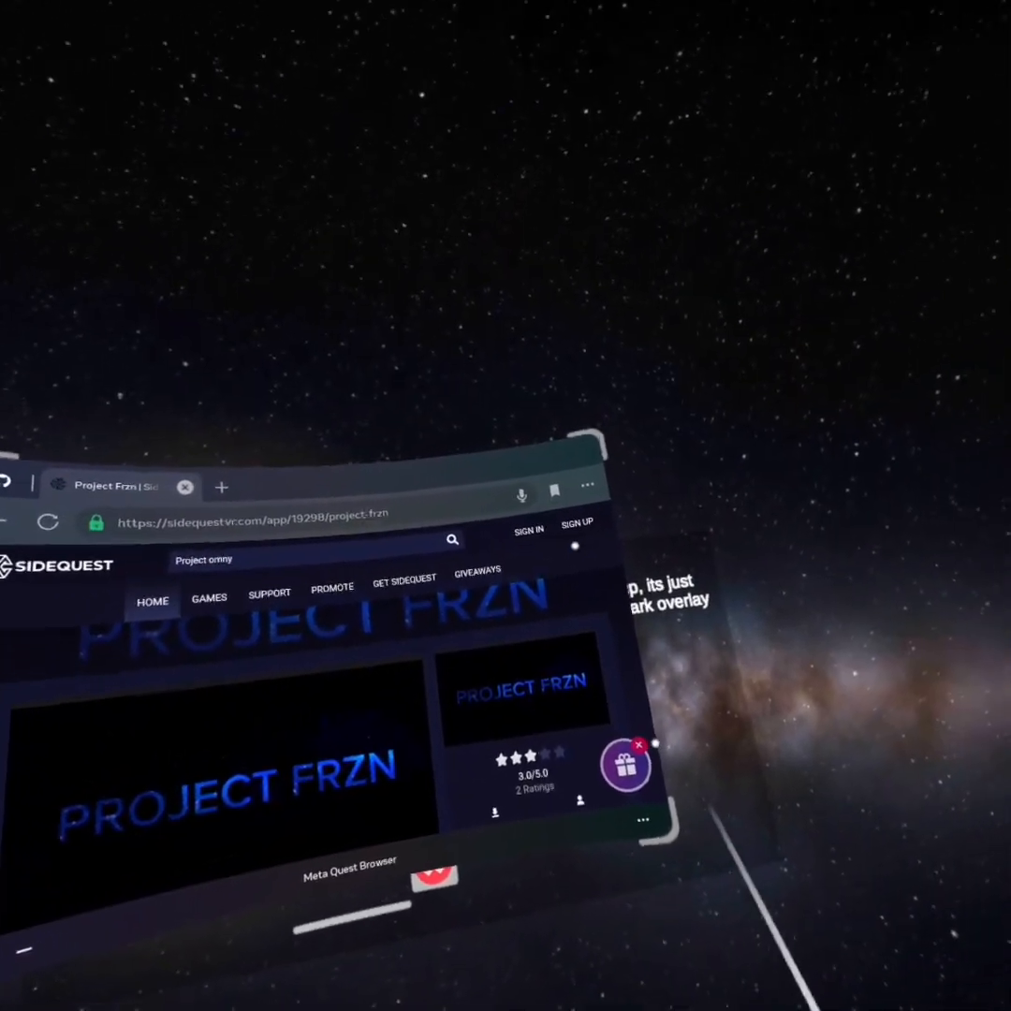
click(528, 527)
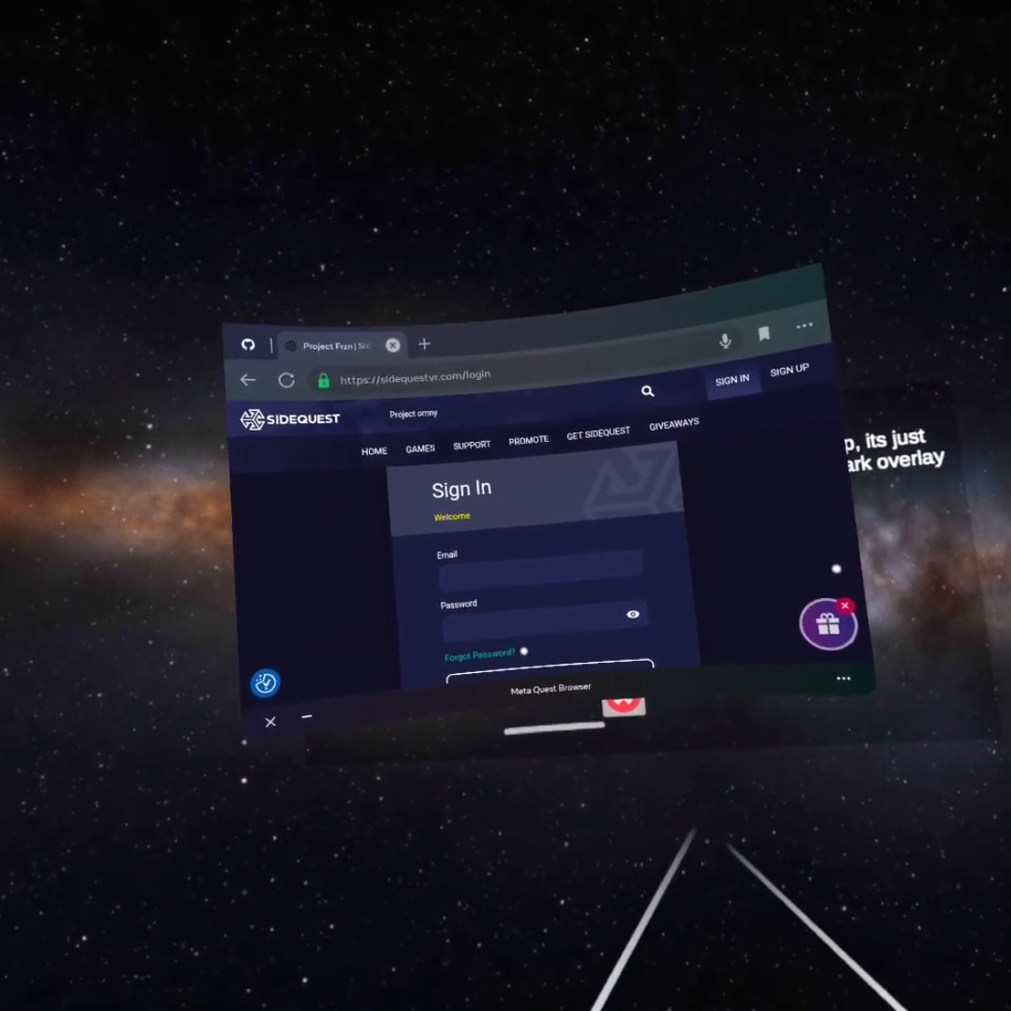
- Activate the Email field on the SideQuest sign-in form
click(539, 565)
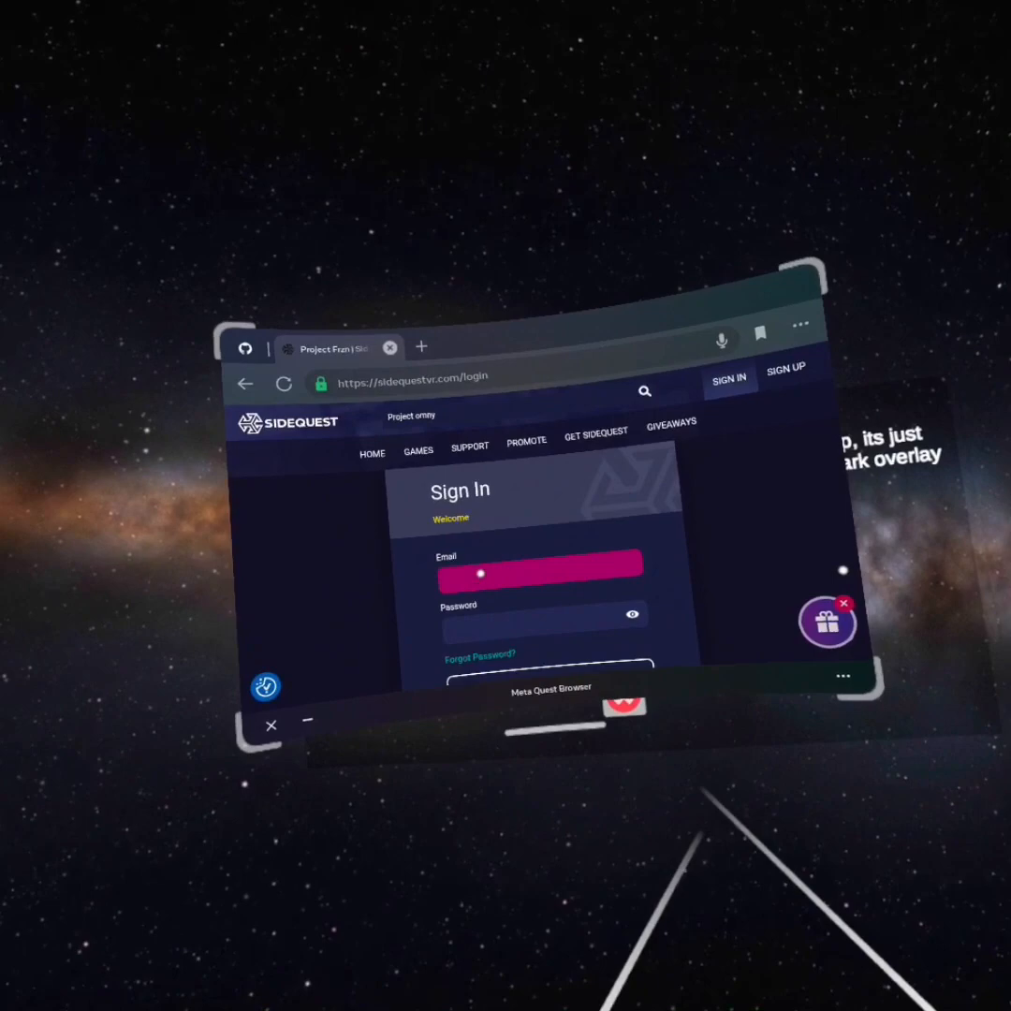